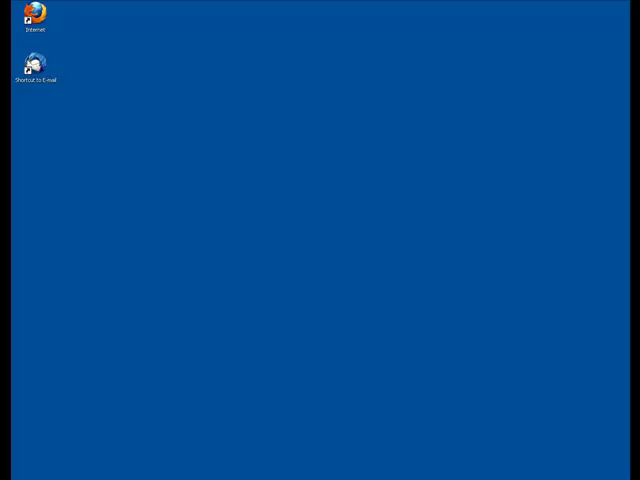
mouse_move(603, 68)
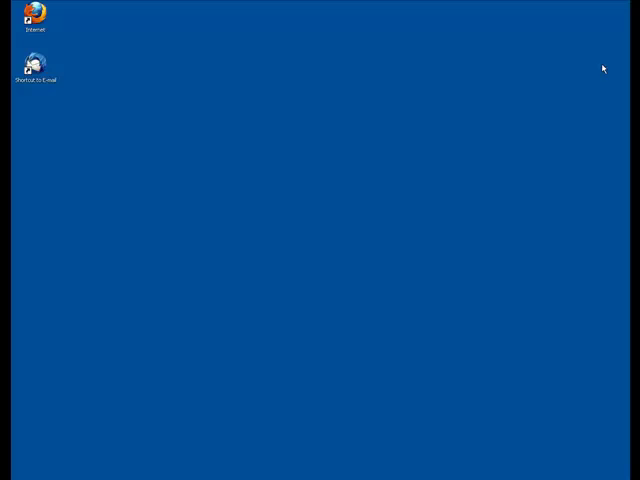
mouse_move(35, 22)
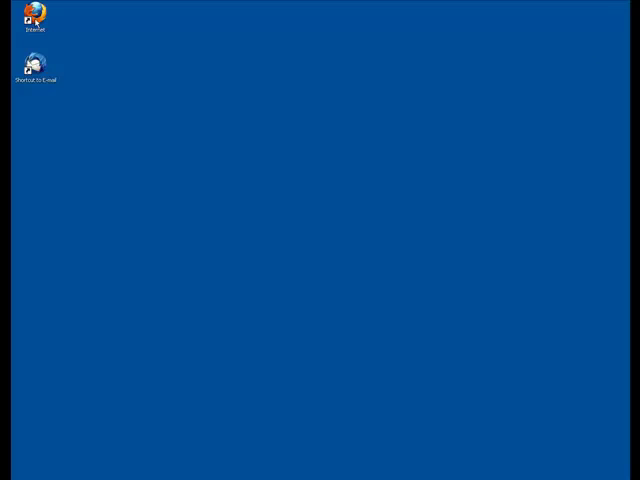
Step: Launch Firefox from the desktop shortcut, landing on the Welcome to Gmail sign-in page
double_click(37, 18)
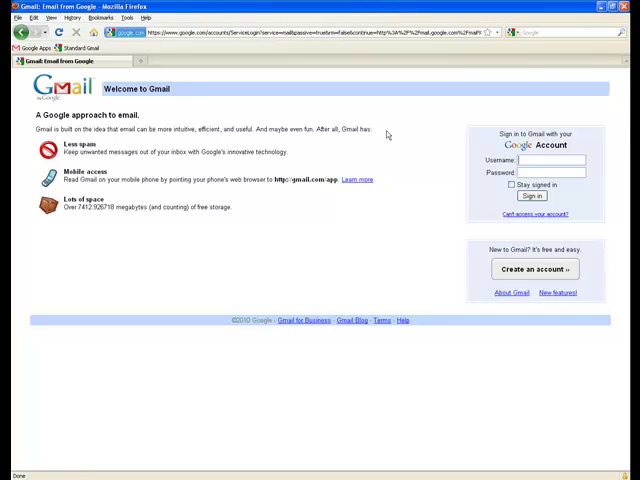
mouse_move(513, 133)
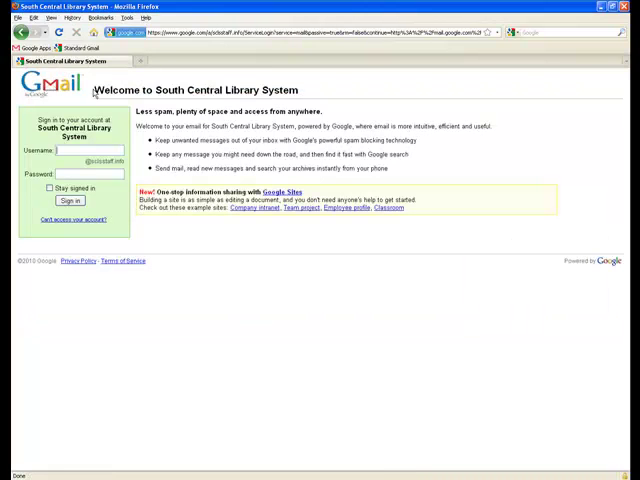
Step: Load the South Central Library System Gmail sign-in page from the Google Apps bookmark
double_click(237, 90)
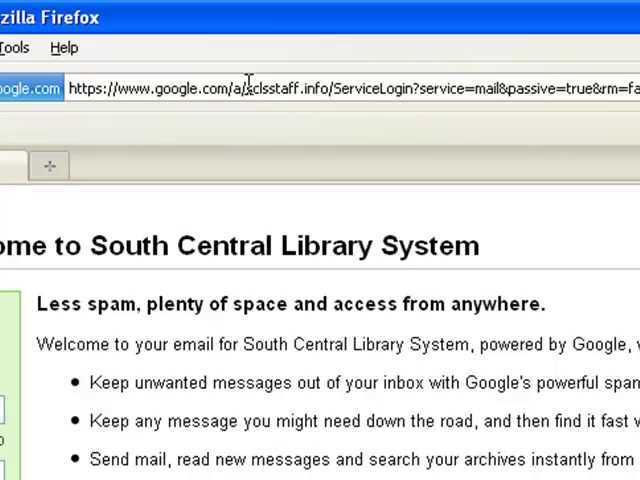
double_click(288, 90)
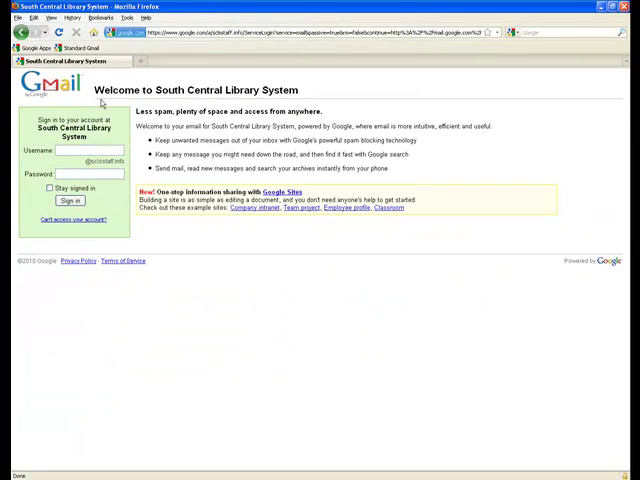
mouse_move(215, 103)
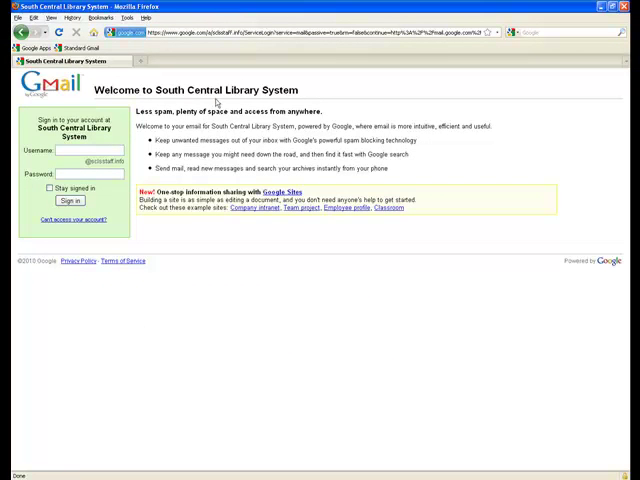